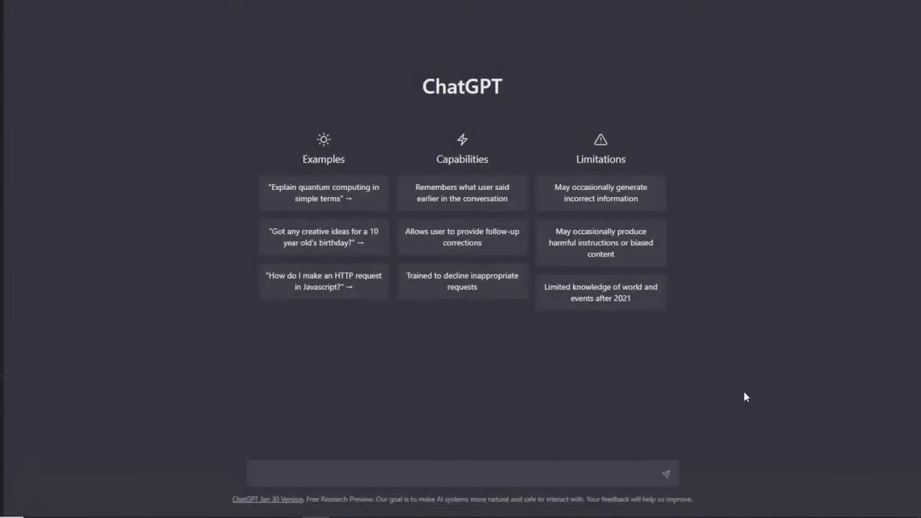
{"action": "mouse_move", "coordinate": [647, 395]}
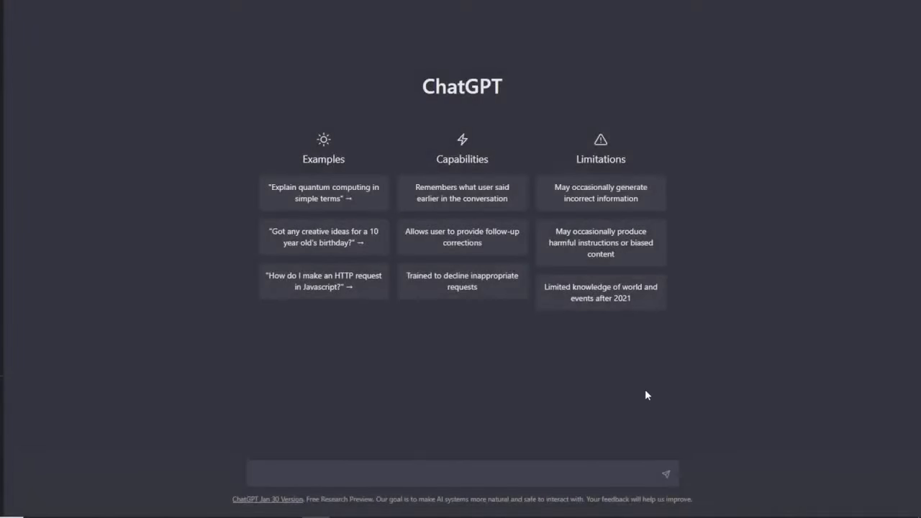
{"action": "mouse_move", "coordinate": [742, 348]}
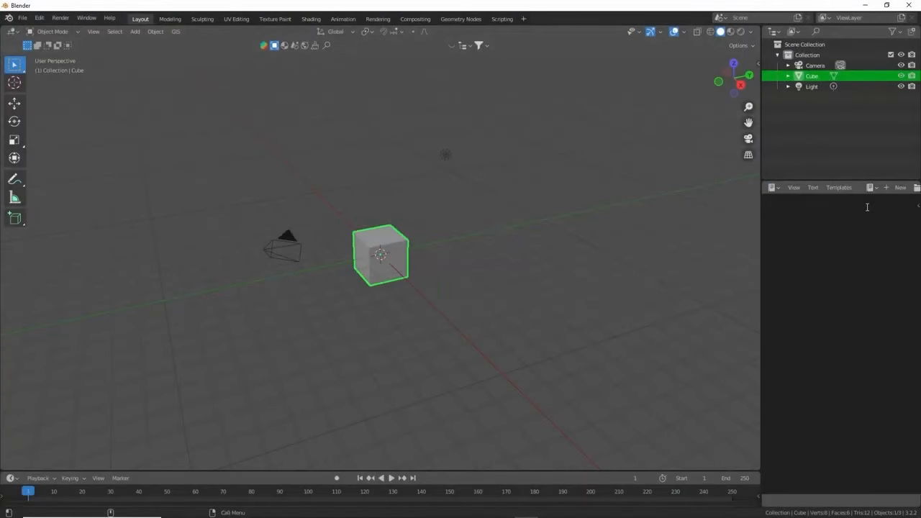
- Paste and run the script that replaces the cube with a scale-animated cube ending at frame 100
{"action": "left_click", "coordinate": [900, 187]}
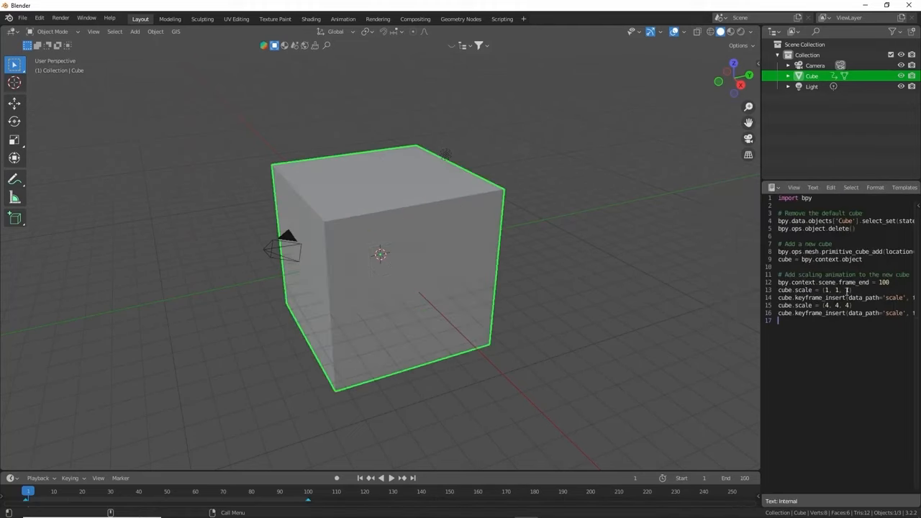
{"action": "mouse_move", "coordinate": [286, 180]}
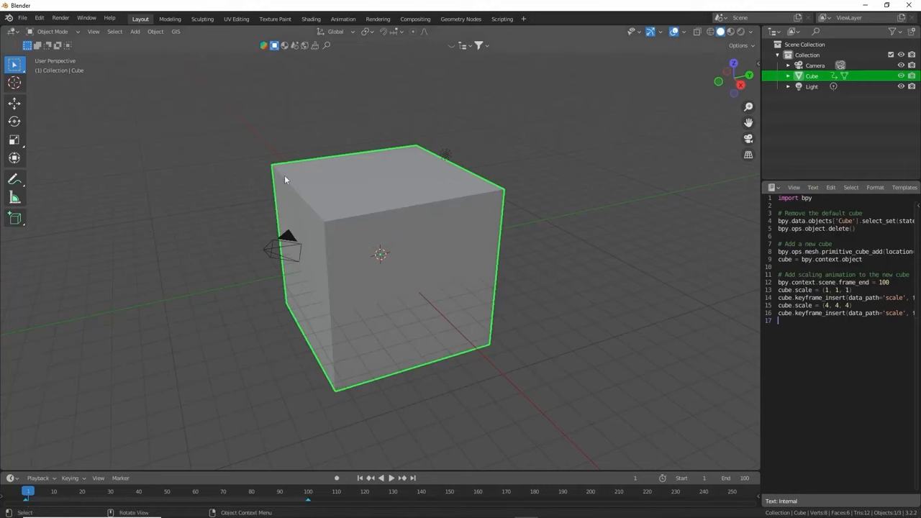
{"action": "left_click", "coordinate": [370, 478]}
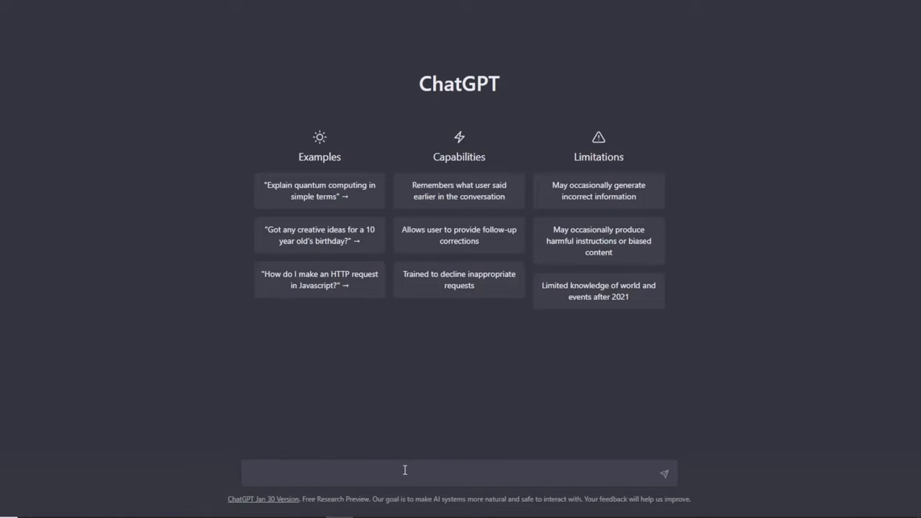
- Type the prompt 'write ... blender that will uv unwrap the active object using smart projection'
{"action": "type", "text": "write a python script for bln"}
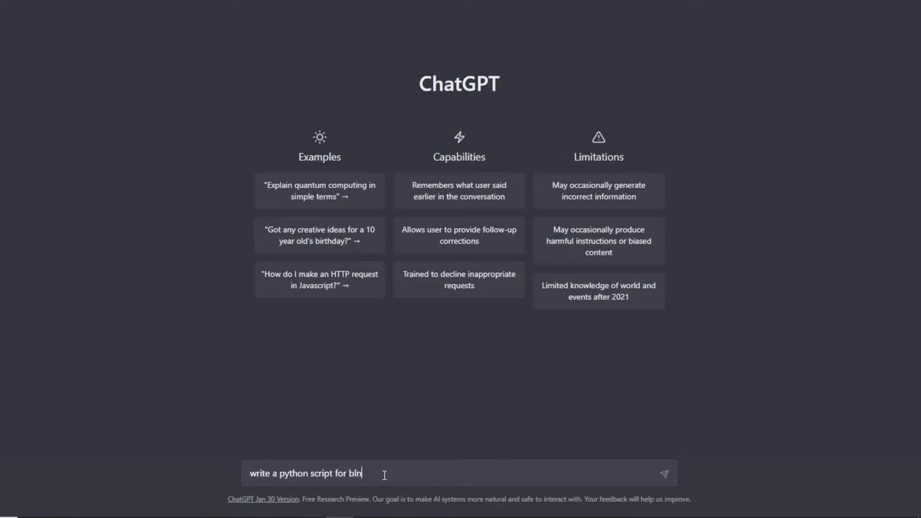
{"action": "type", "text": "ender that wil uv unwrap"}
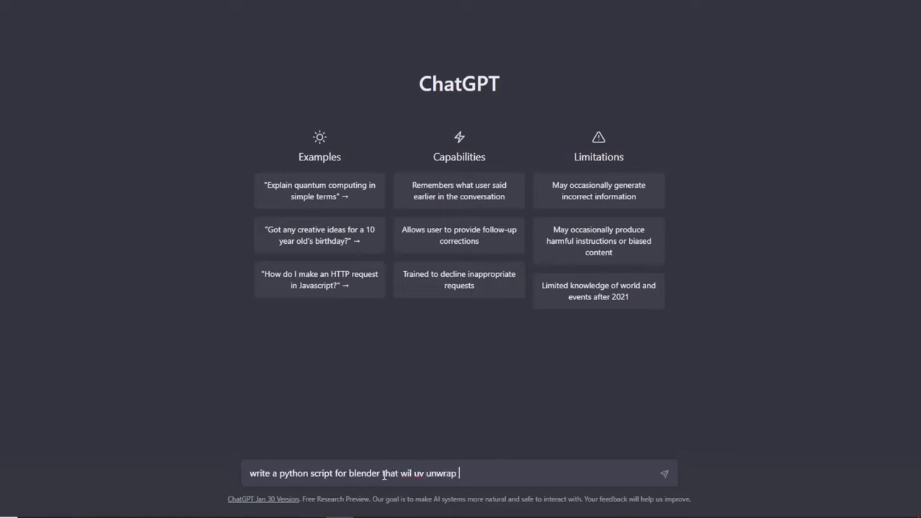
{"action": "type", "text": "the active object"}
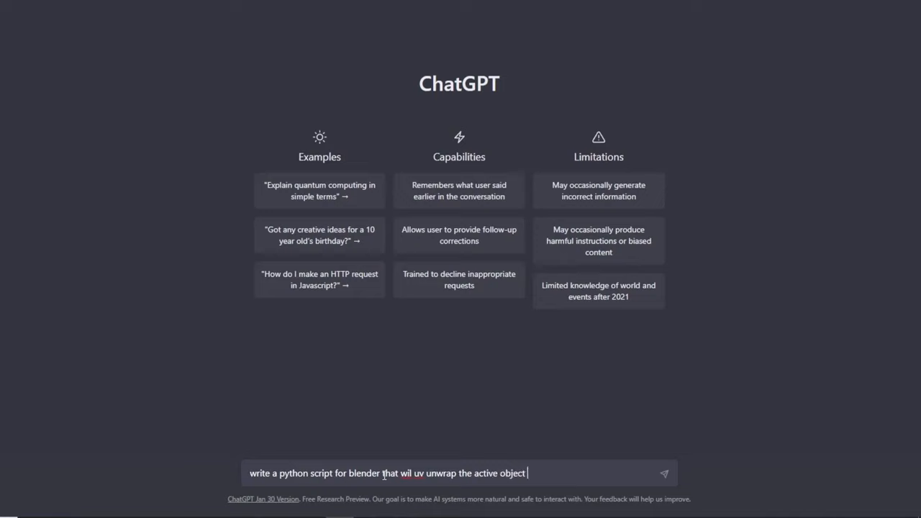
{"action": "type", "text": "using smart projection"}
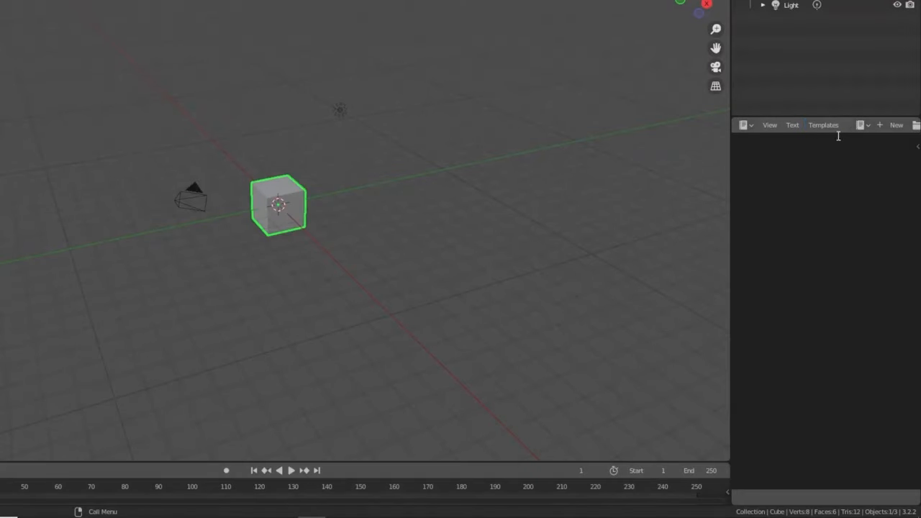
- Paste the unwrap script into the Text Editor and add a Suzanne monkey head mesh
{"action": "left_click", "coordinate": [792, 124]}
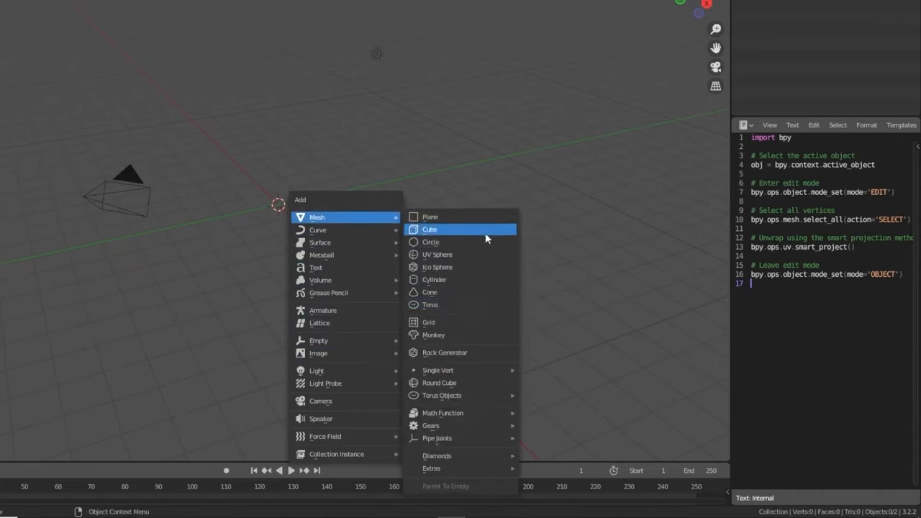
{"action": "left_click", "coordinate": [434, 335]}
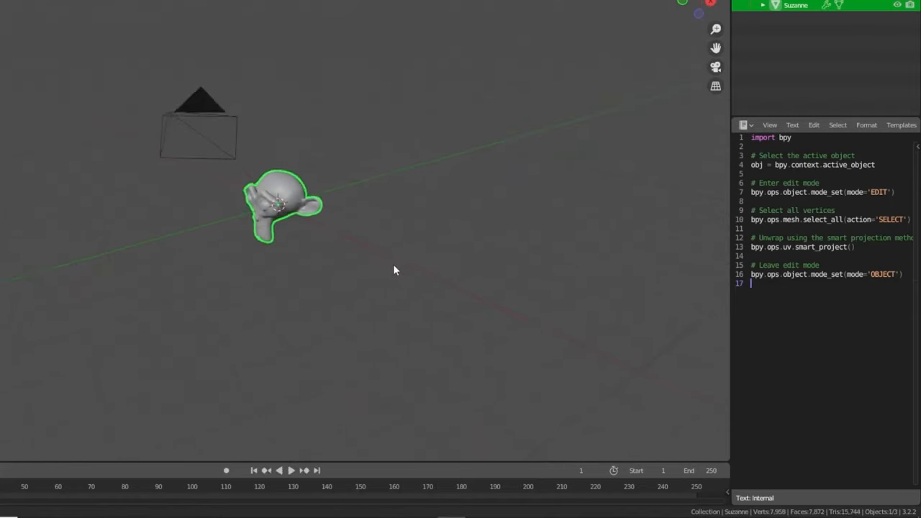
- Run the smart-projection UV unwrap script on Suzanne via Text > Run Script
{"action": "left_click", "coordinate": [792, 124]}
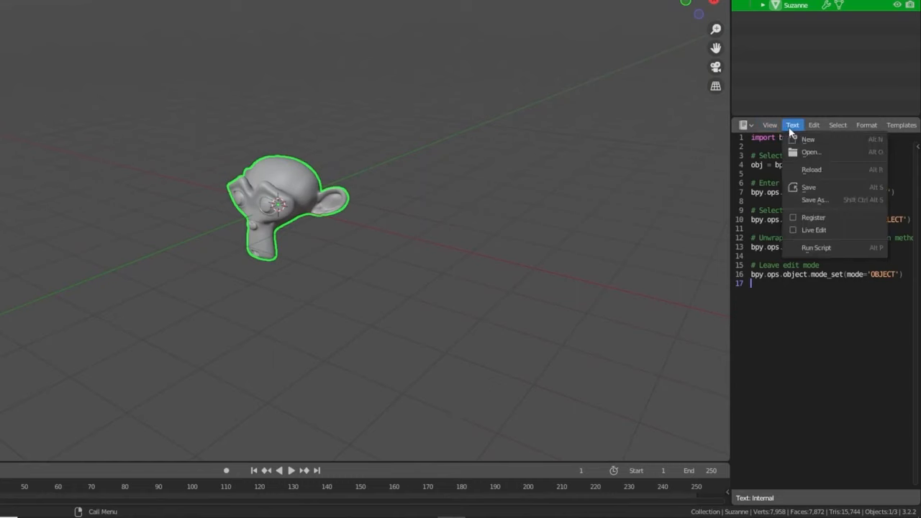
{"action": "left_click", "coordinate": [500, 253]}
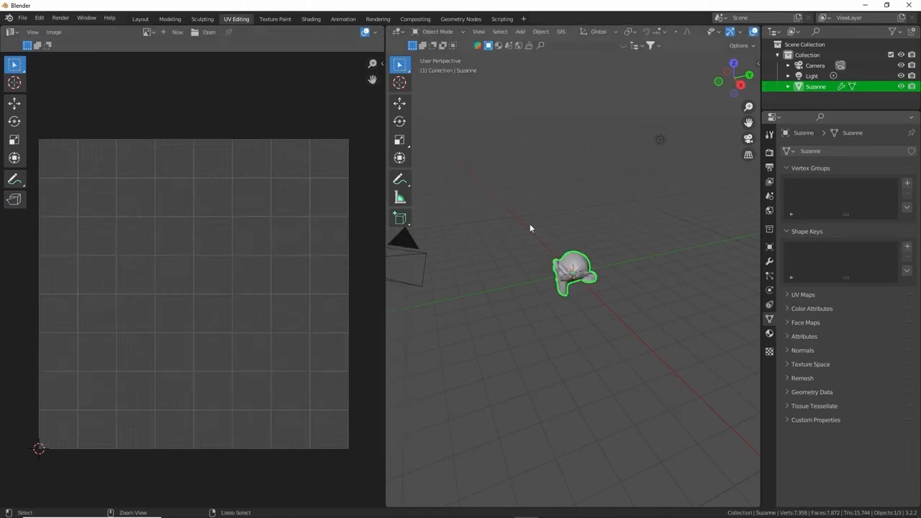
- Enter Edit Mode on Suzanne to view its scattered smart-projection UV islands
{"action": "key", "text": "Tab"}
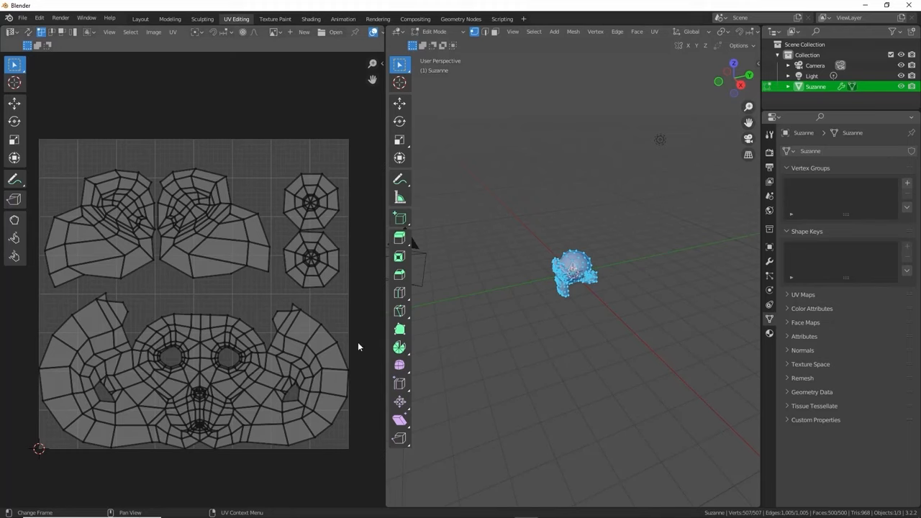
{"action": "mouse_move", "coordinate": [589, 344]}
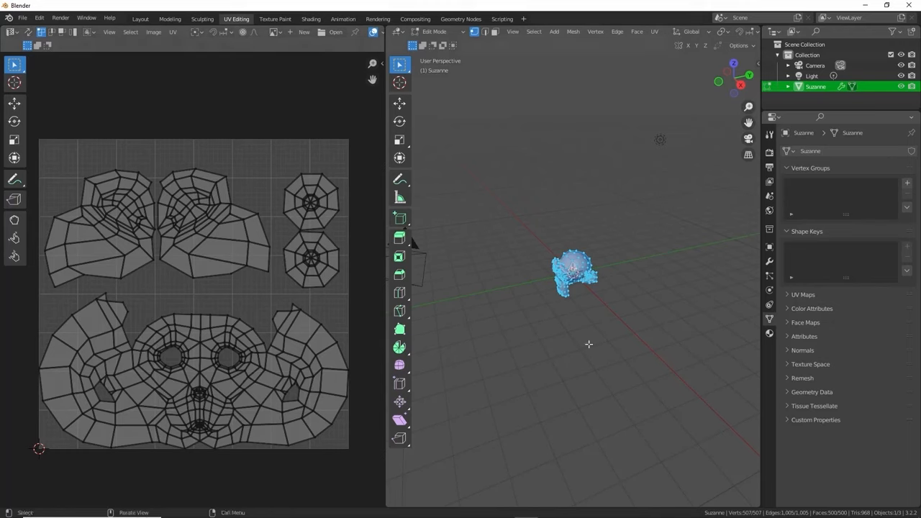
{"action": "mouse_move", "coordinate": [482, 340]}
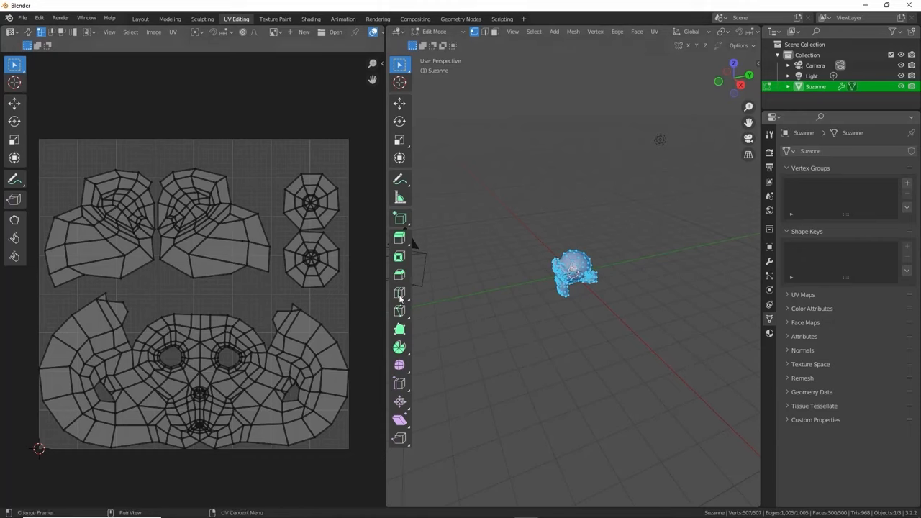
{"action": "mouse_move", "coordinate": [512, 322]}
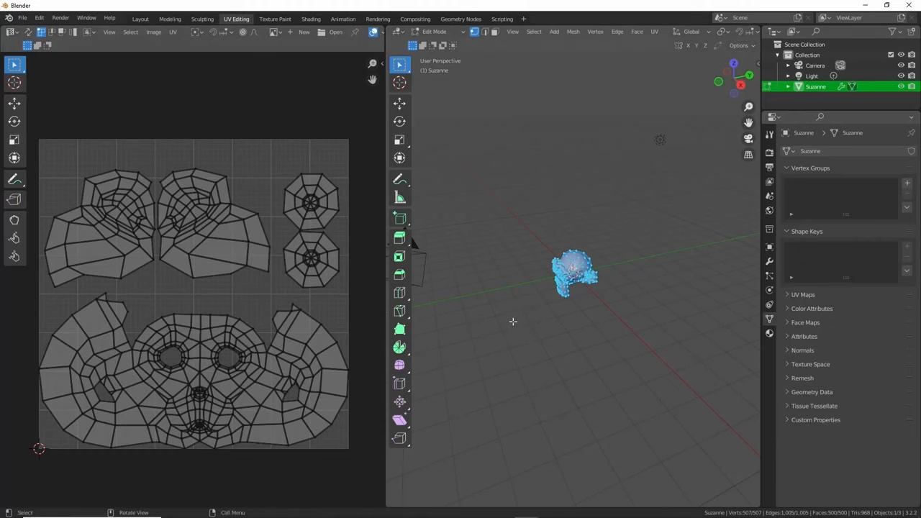
{"action": "left_click", "coordinate": [773, 117]}
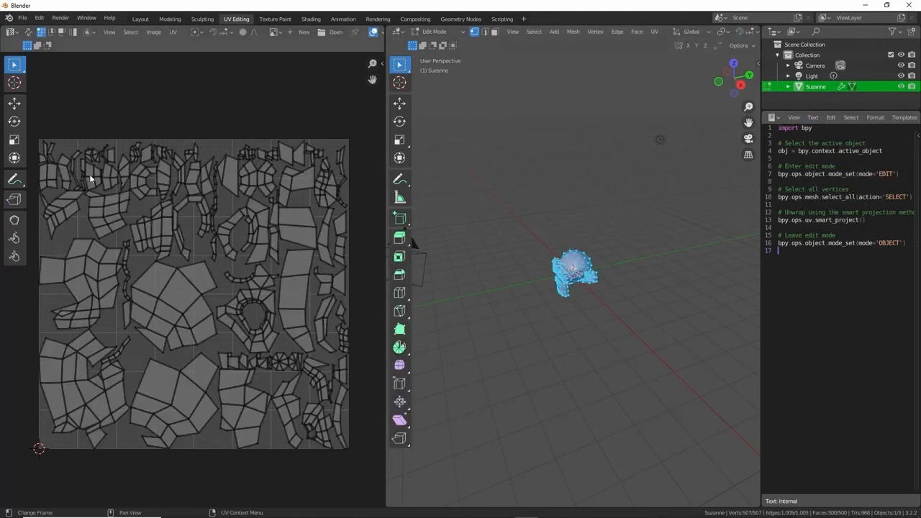
{"action": "mouse_move", "coordinate": [481, 356]}
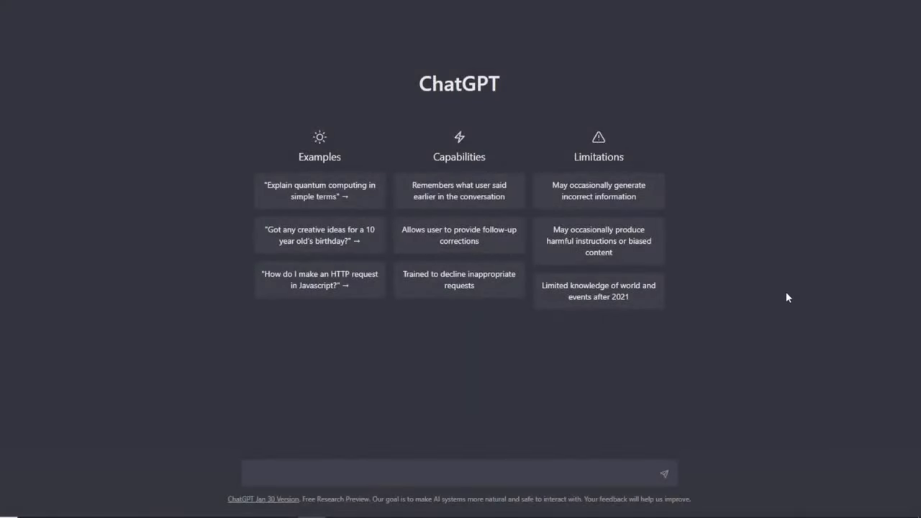
{"action": "mouse_move", "coordinate": [299, 377]}
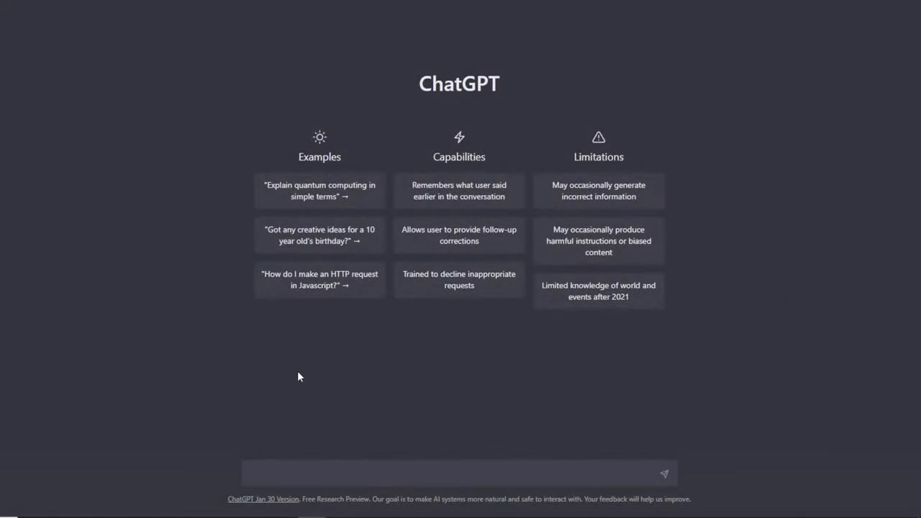
{"action": "mouse_move", "coordinate": [174, 344]}
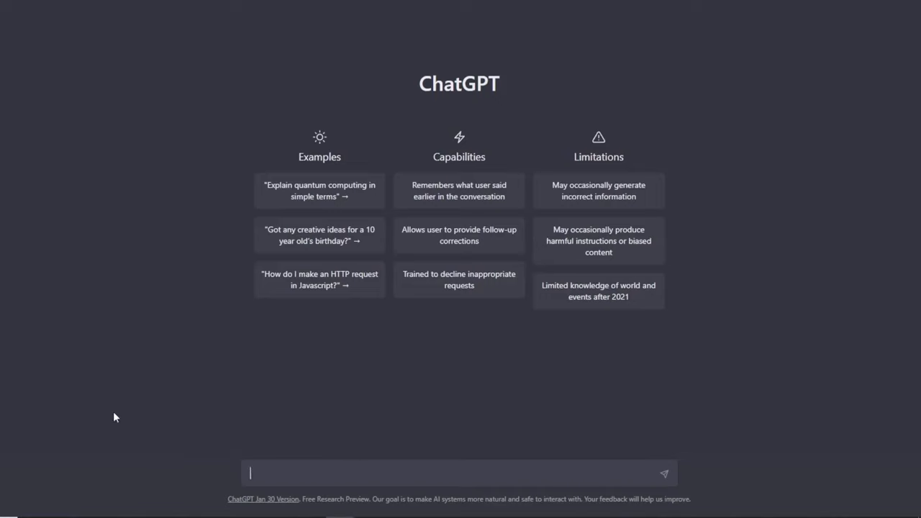
{"action": "mouse_move", "coordinate": [109, 404]}
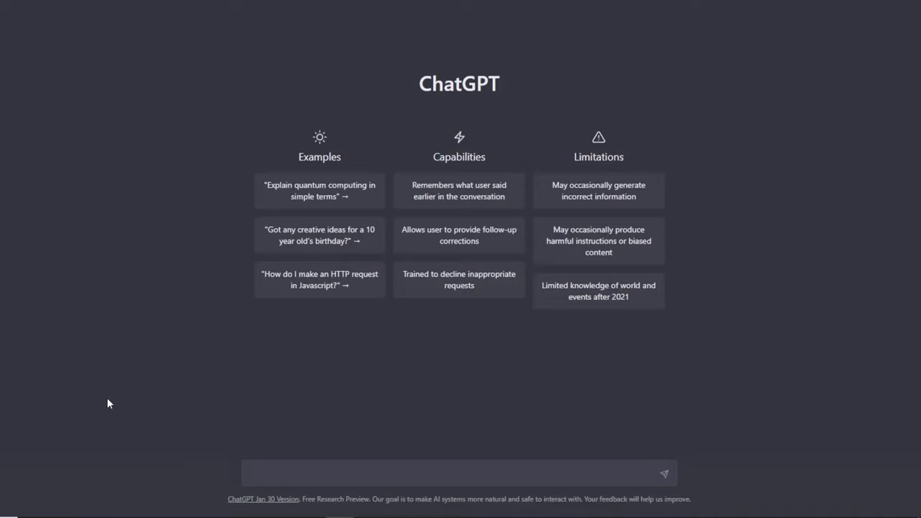
- Type 'write a script for blender that will delete the default cube and add a plane with a level 2 subdivision'
{"action": "left_click", "coordinate": [458, 473]}
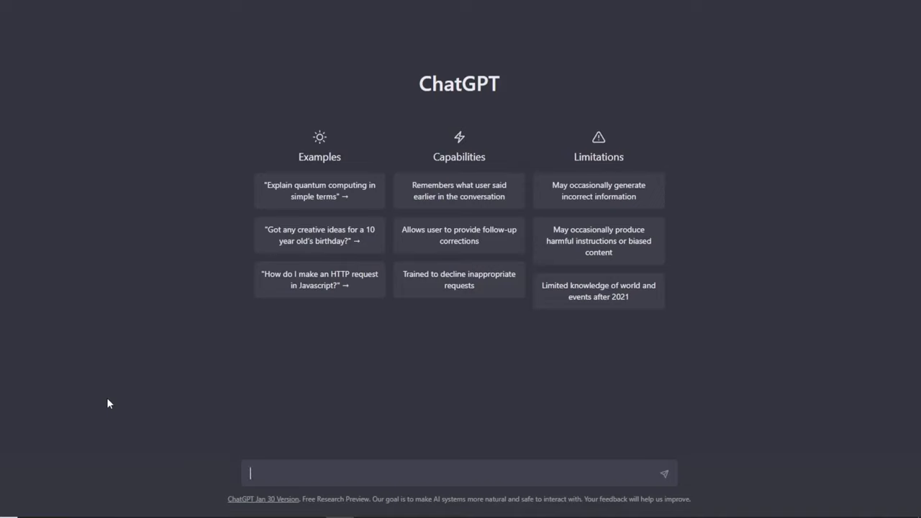
{"action": "type", "text": "write a script for blender that will delete the default cube"}
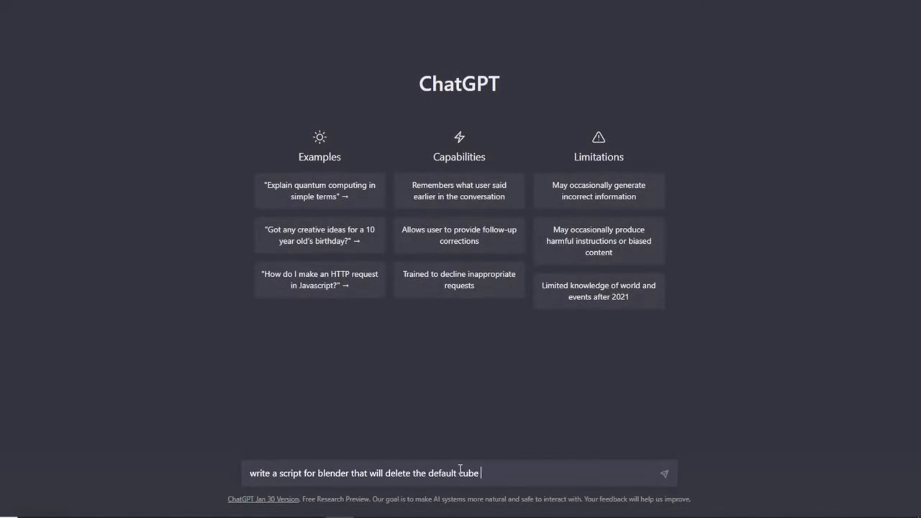
{"action": "type", "text": "and add a plane with a level 2 s"}
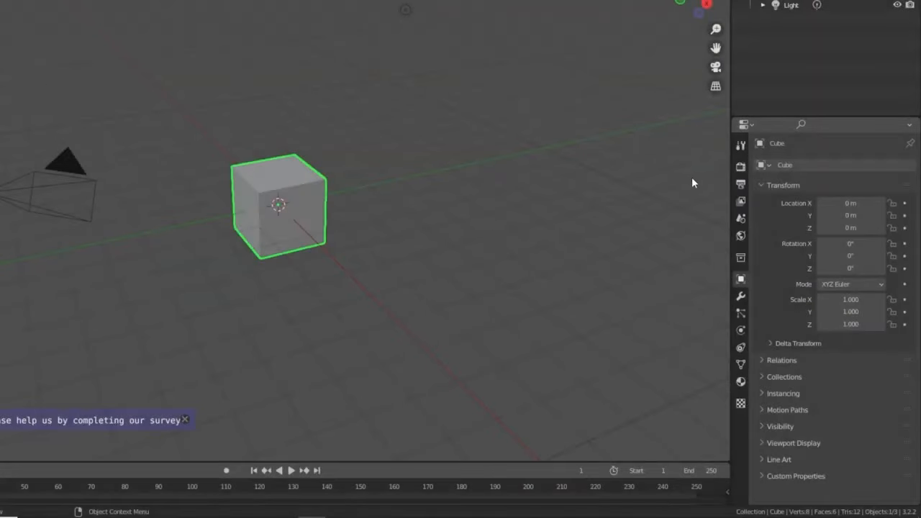
- Run the generated script to delete the cube and add a level 2 subdivided plane
{"action": "left_click", "coordinate": [743, 125]}
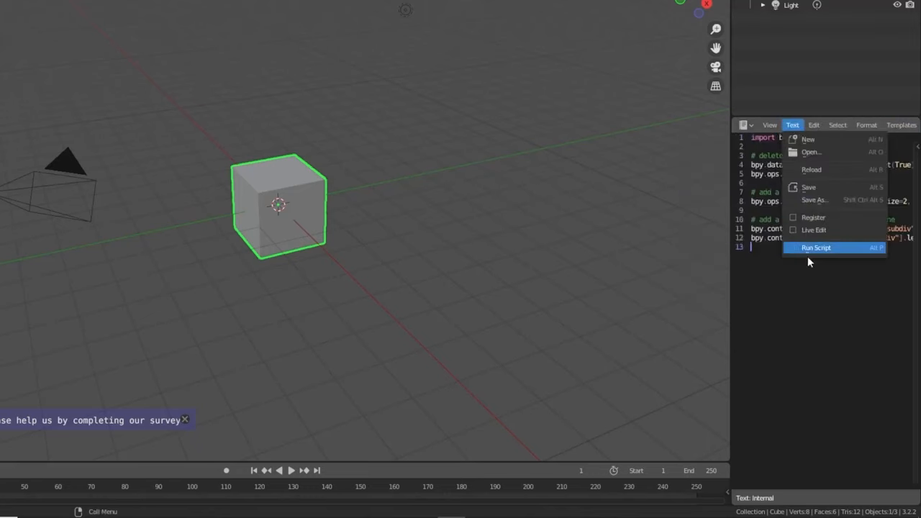
{"action": "left_click", "coordinate": [817, 248]}
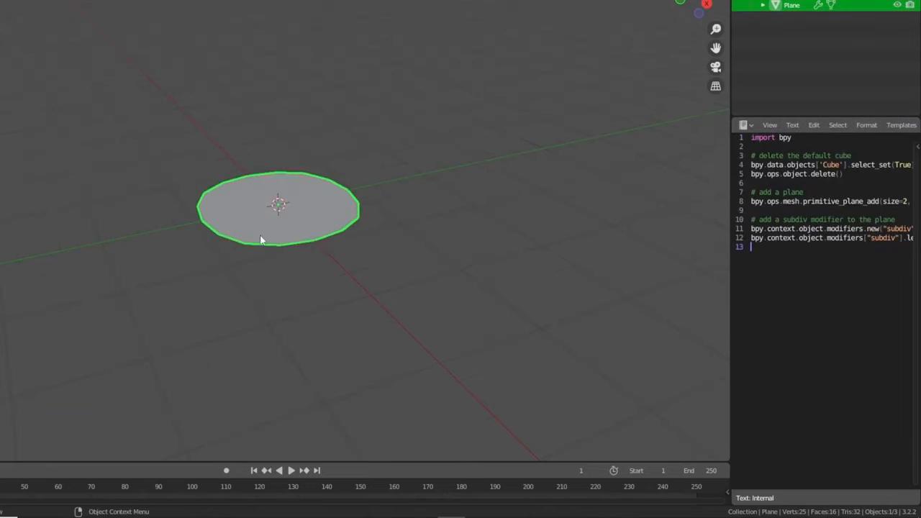
{"action": "mouse_move", "coordinate": [161, 200]}
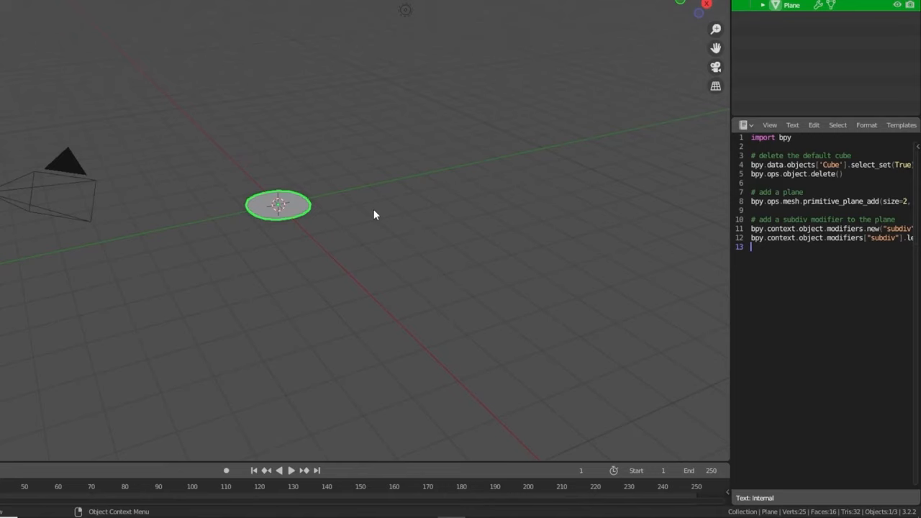
{"action": "mouse_move", "coordinate": [432, 327]}
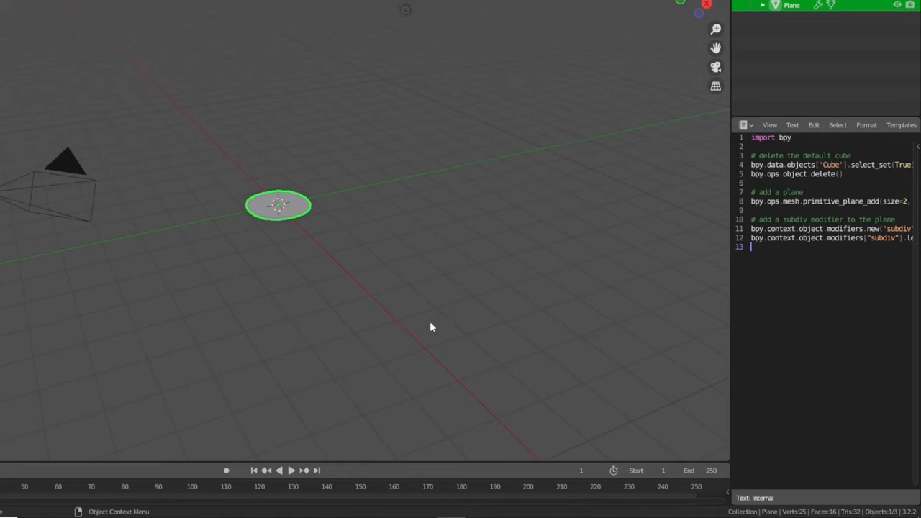
{"action": "mouse_move", "coordinate": [713, 186]}
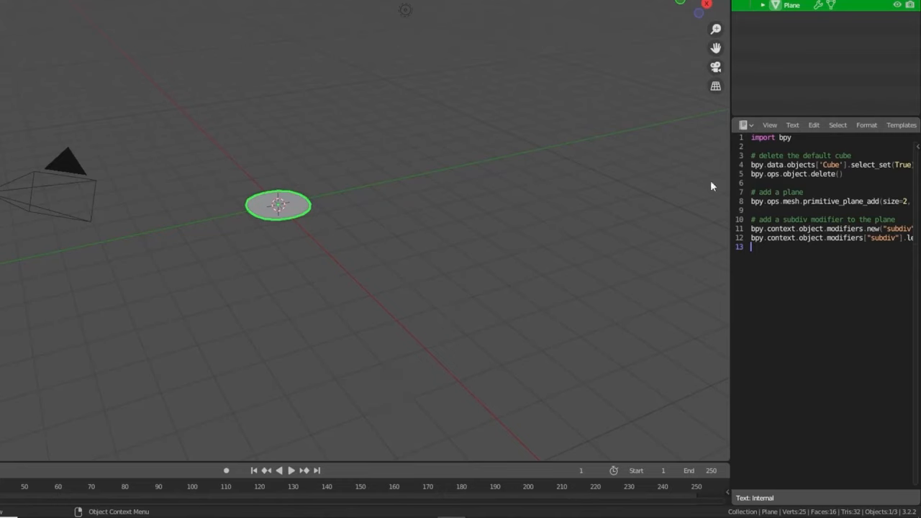
{"action": "mouse_move", "coordinate": [614, 301]}
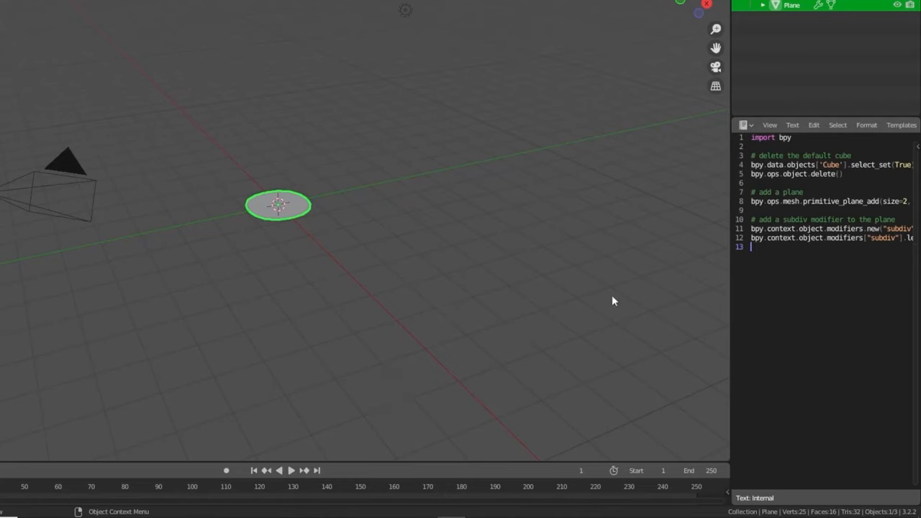
{"action": "mouse_move", "coordinate": [462, 178]}
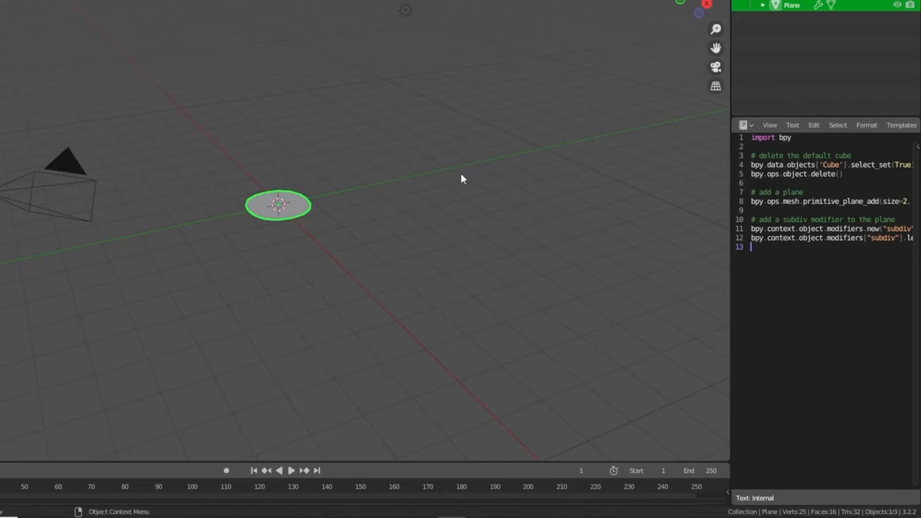
{"action": "mouse_move", "coordinate": [323, 303]}
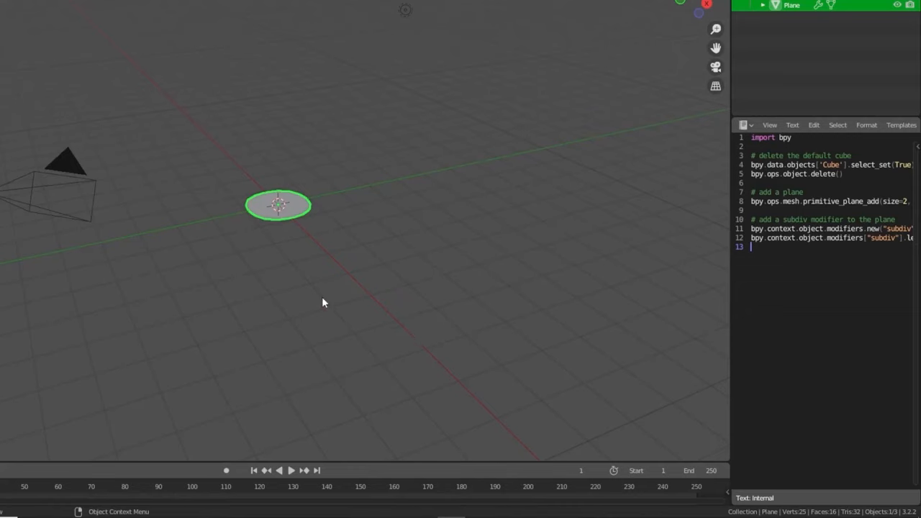
{"action": "mouse_move", "coordinate": [529, 142]}
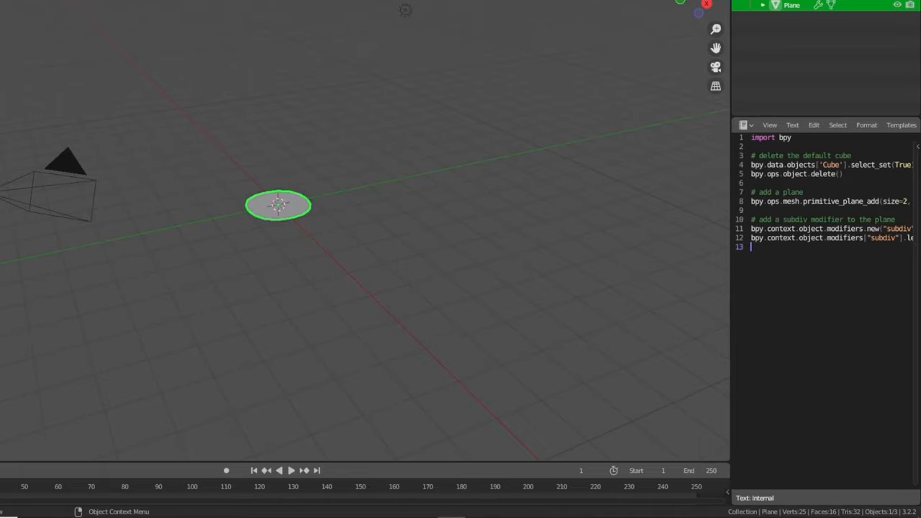
{"action": "mouse_move", "coordinate": [804, 338]}
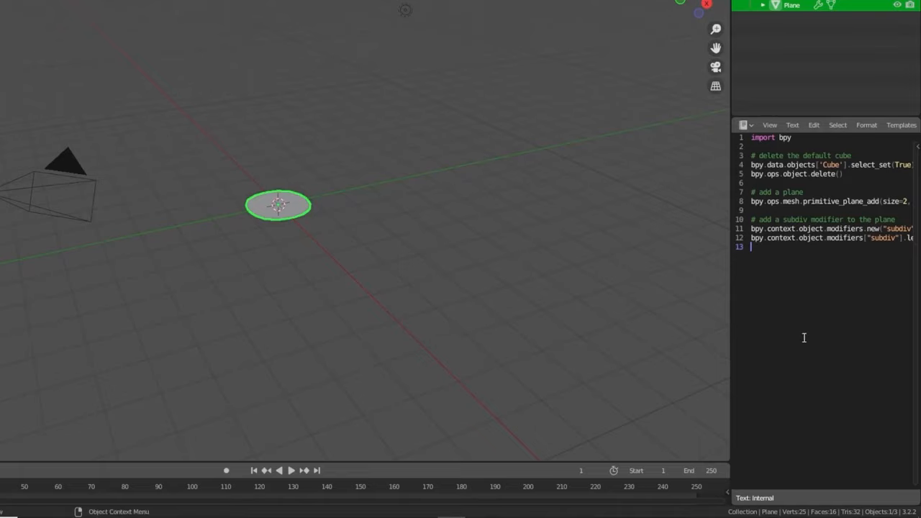